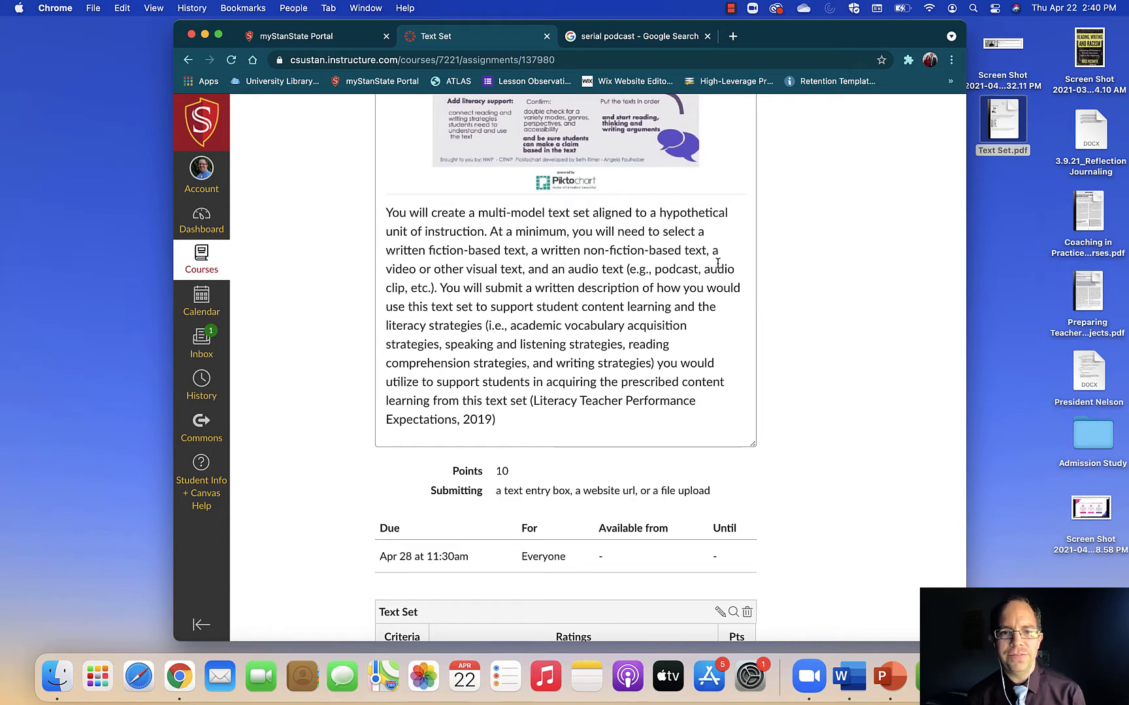
Scroll through the Canvas Text Set assignment page before leaving it
scroll("up", 3)
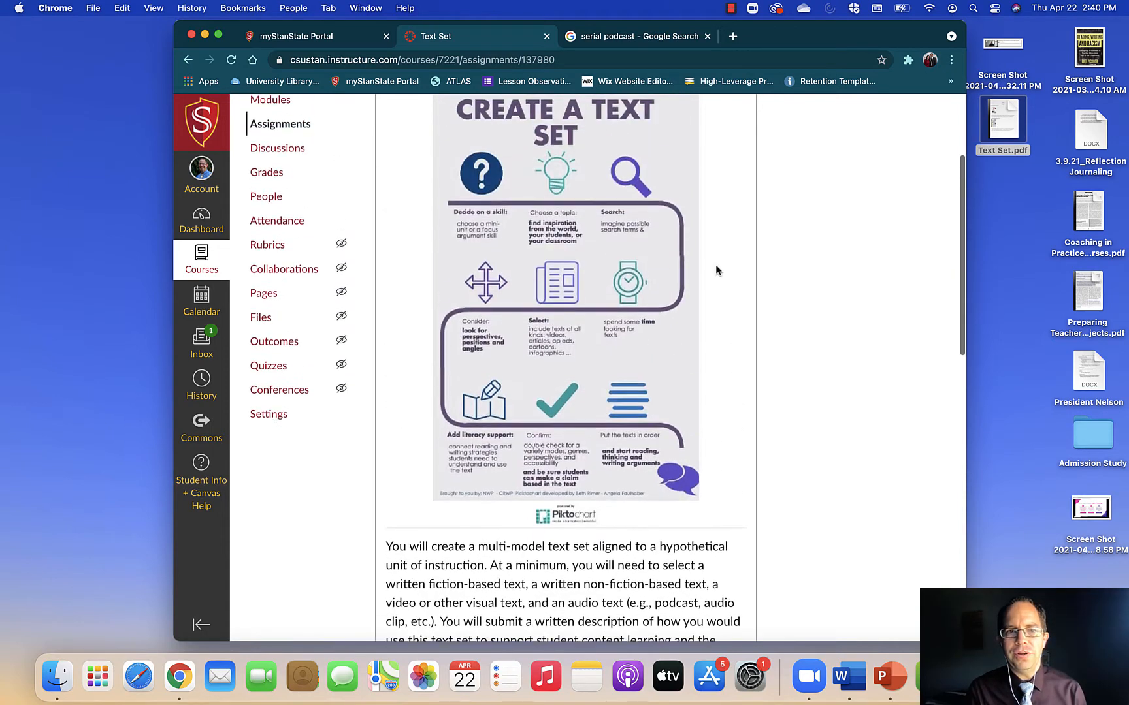
scroll("up", 3)
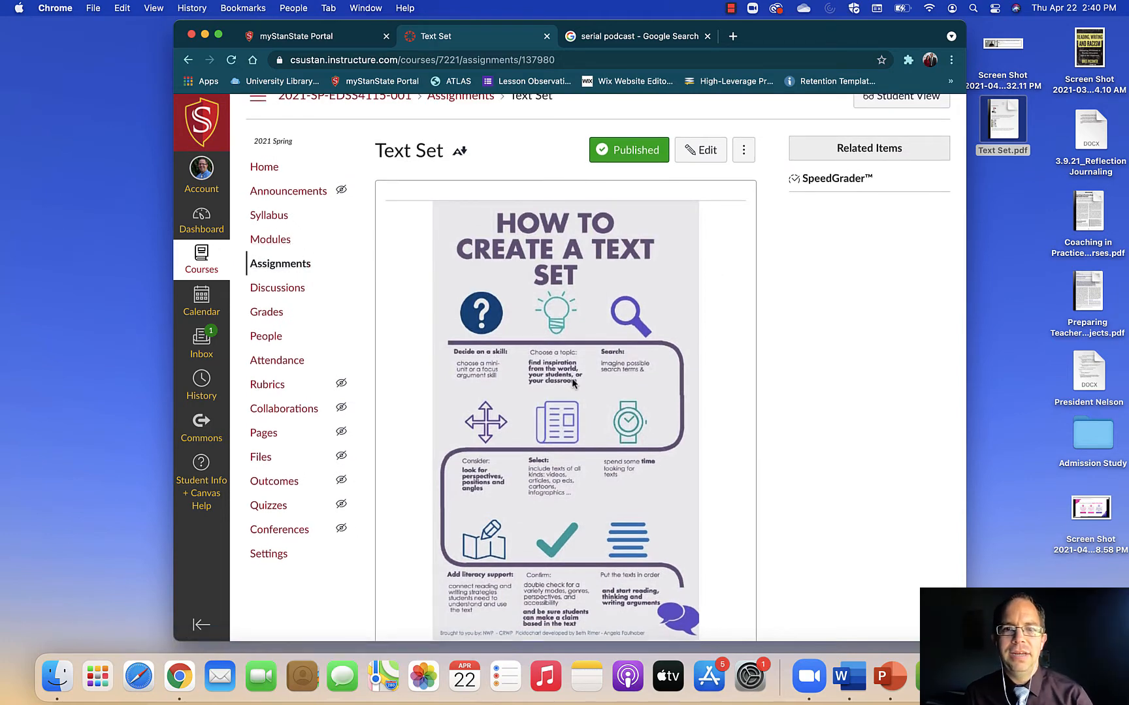
scroll("down", 3)
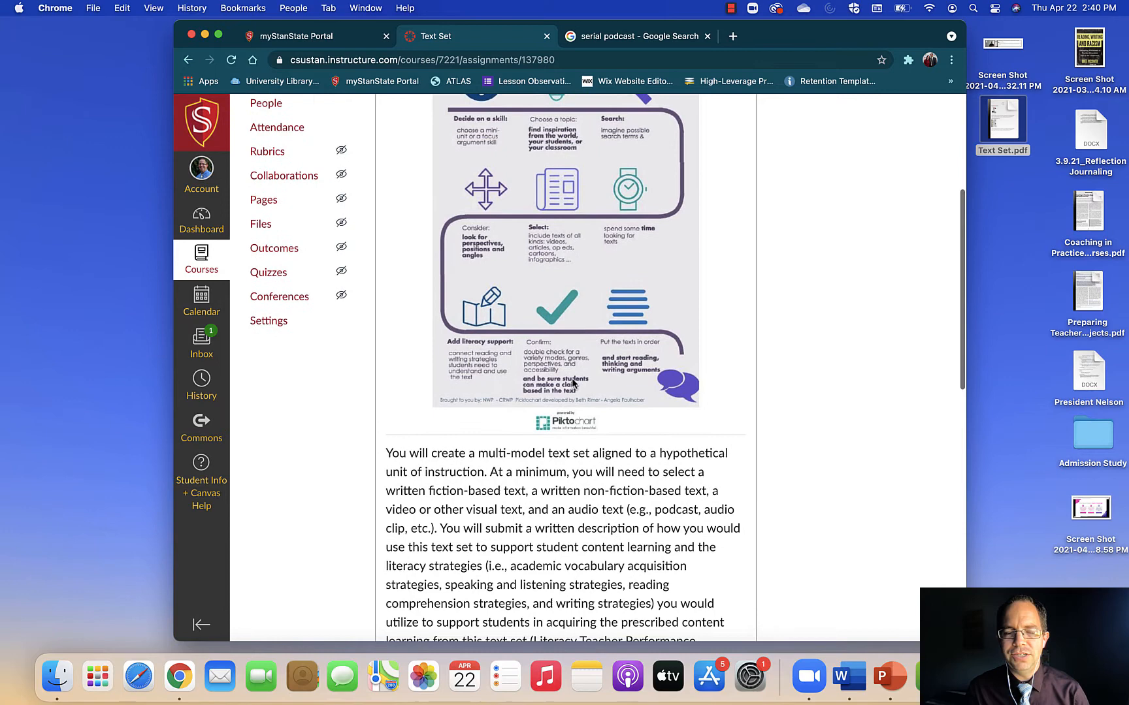
scroll("down", 3)
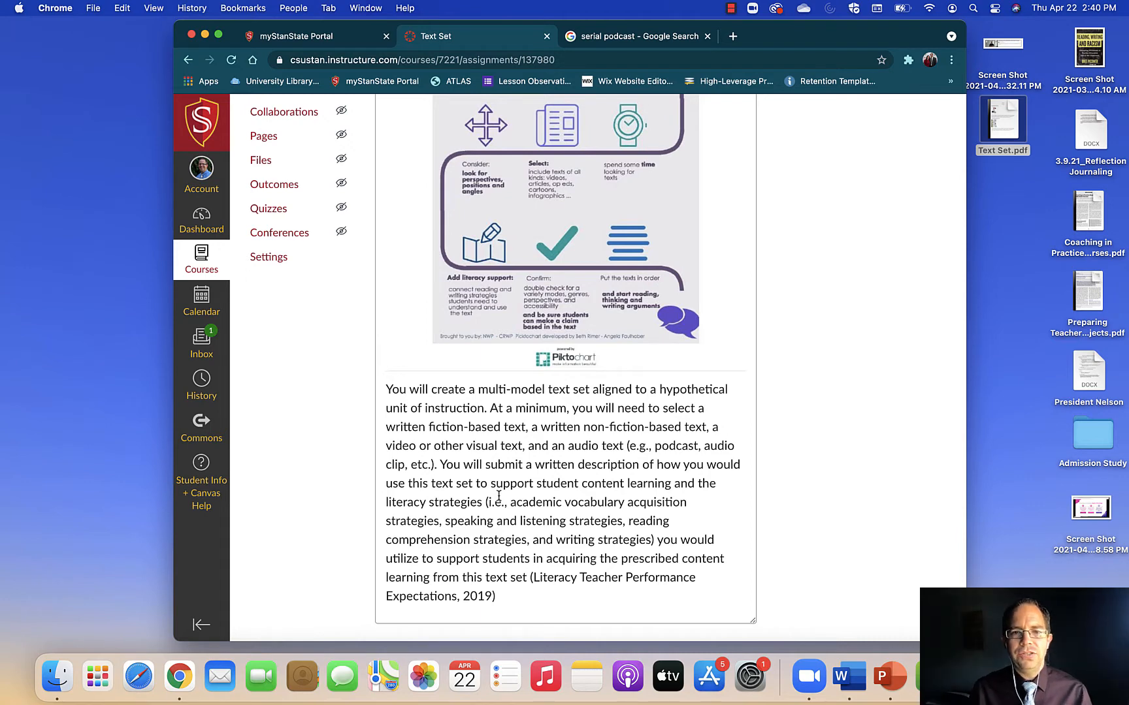
scroll("down", 3)
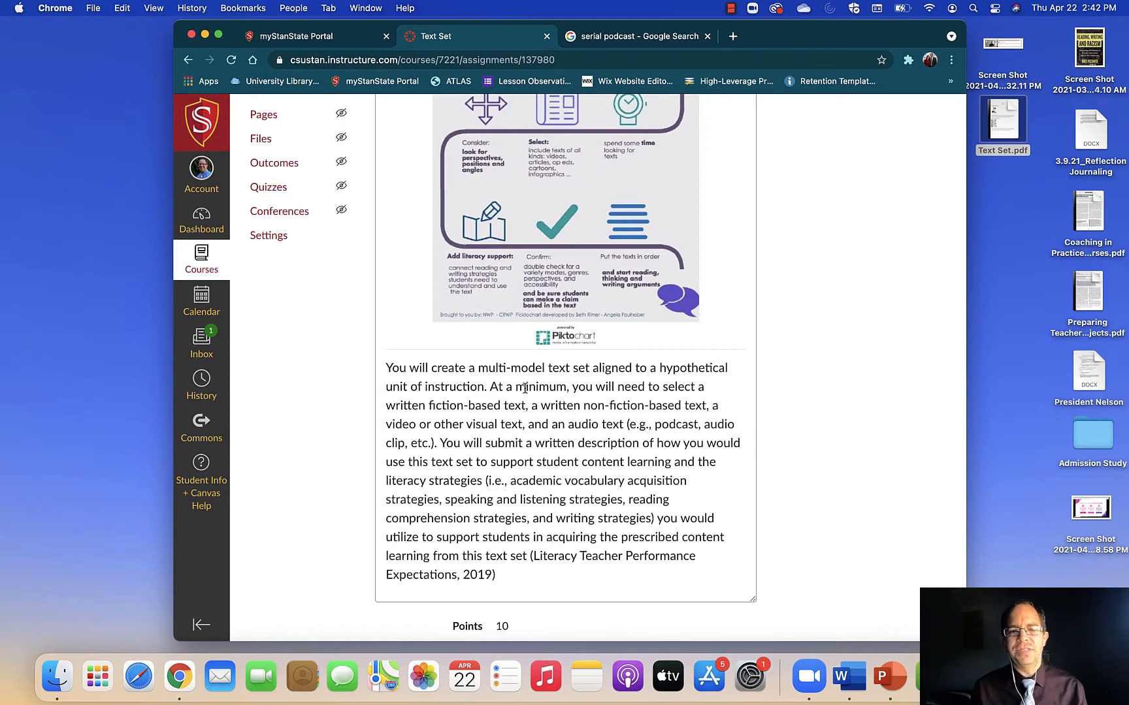
mouse_move(527, 400)
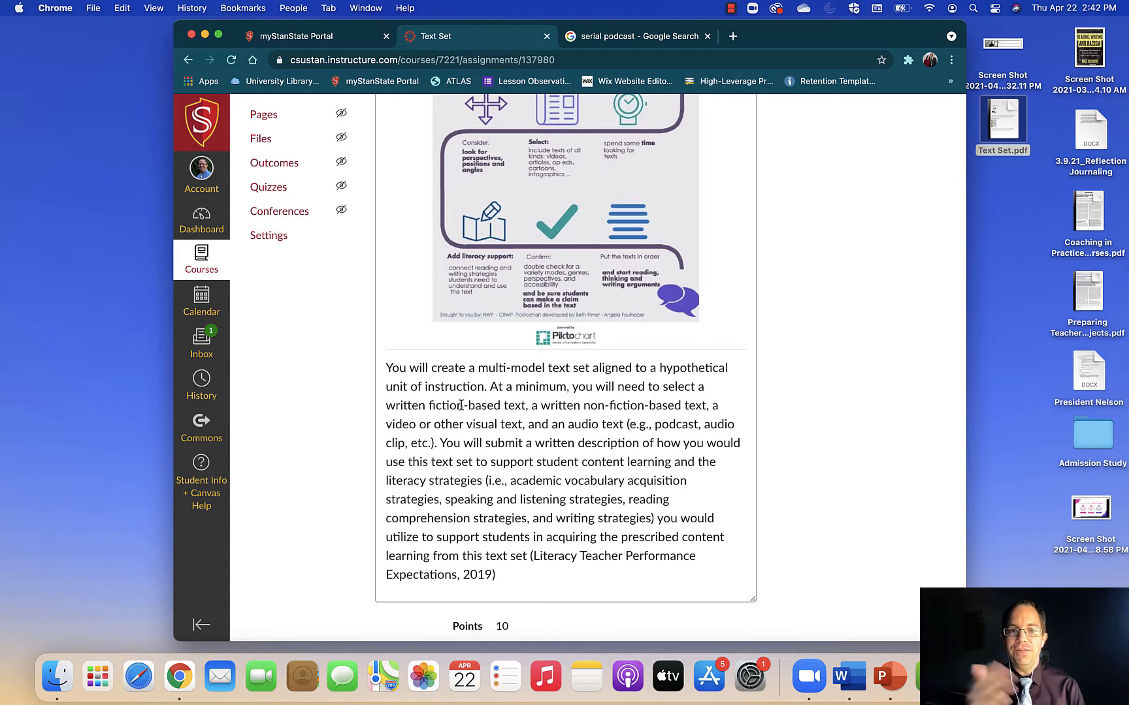
mouse_move(583, 420)
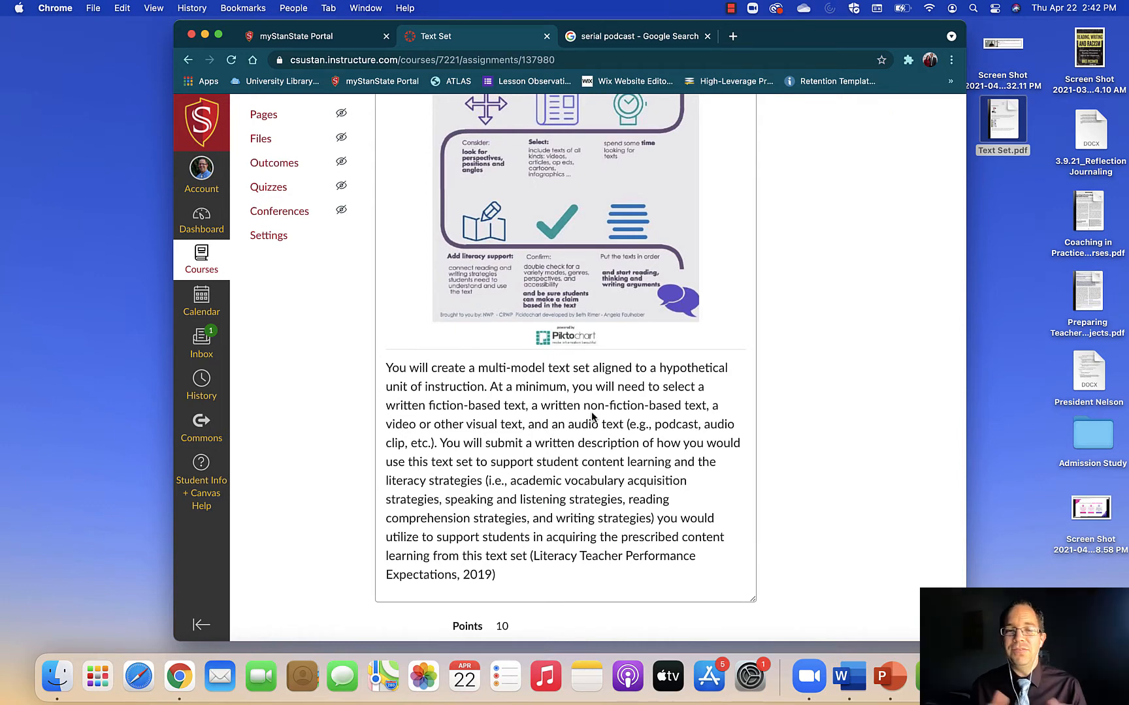
mouse_move(515, 387)
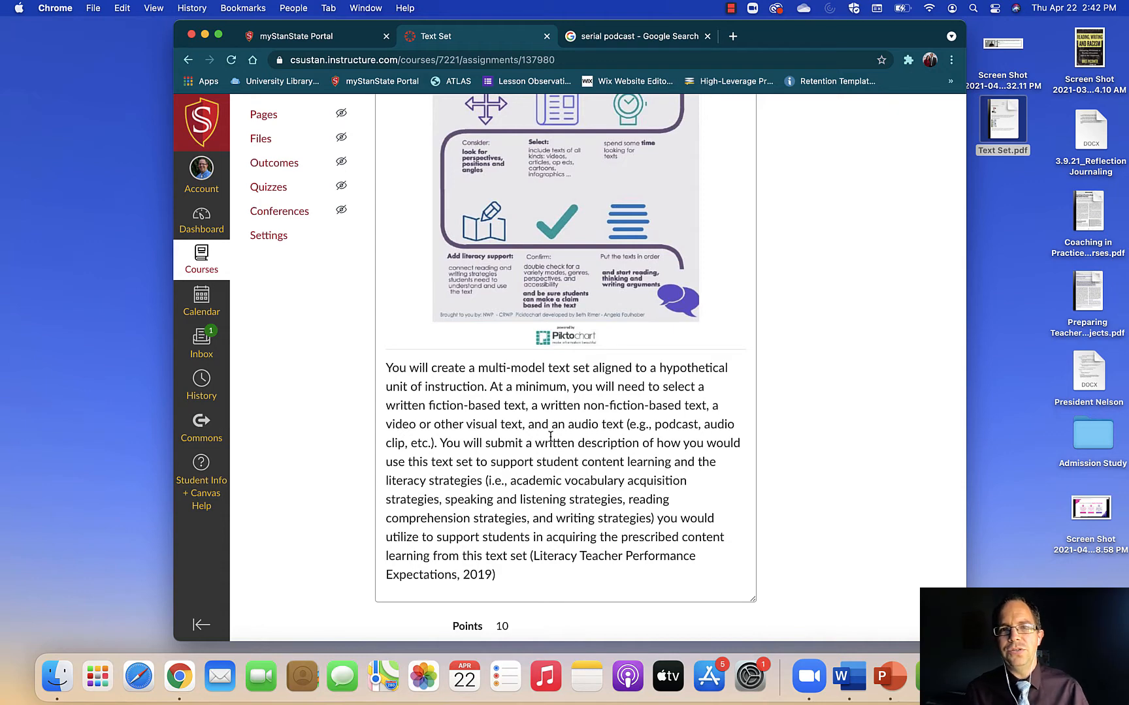
mouse_move(615, 408)
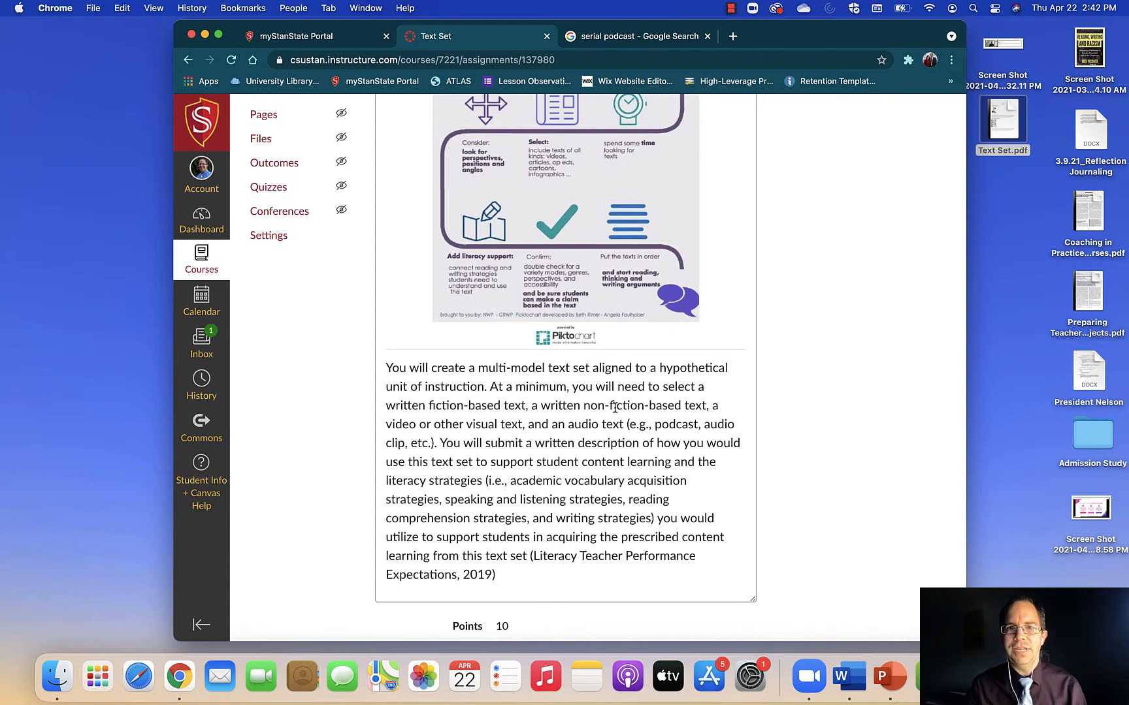
mouse_move(467, 435)
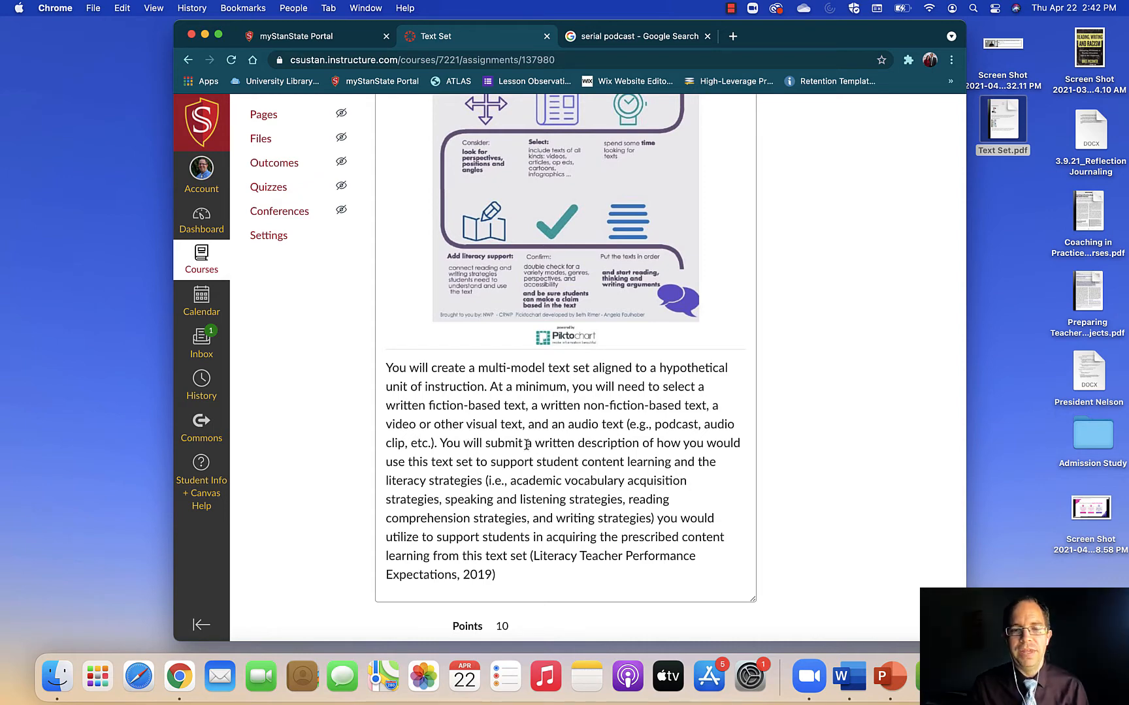
mouse_move(571, 428)
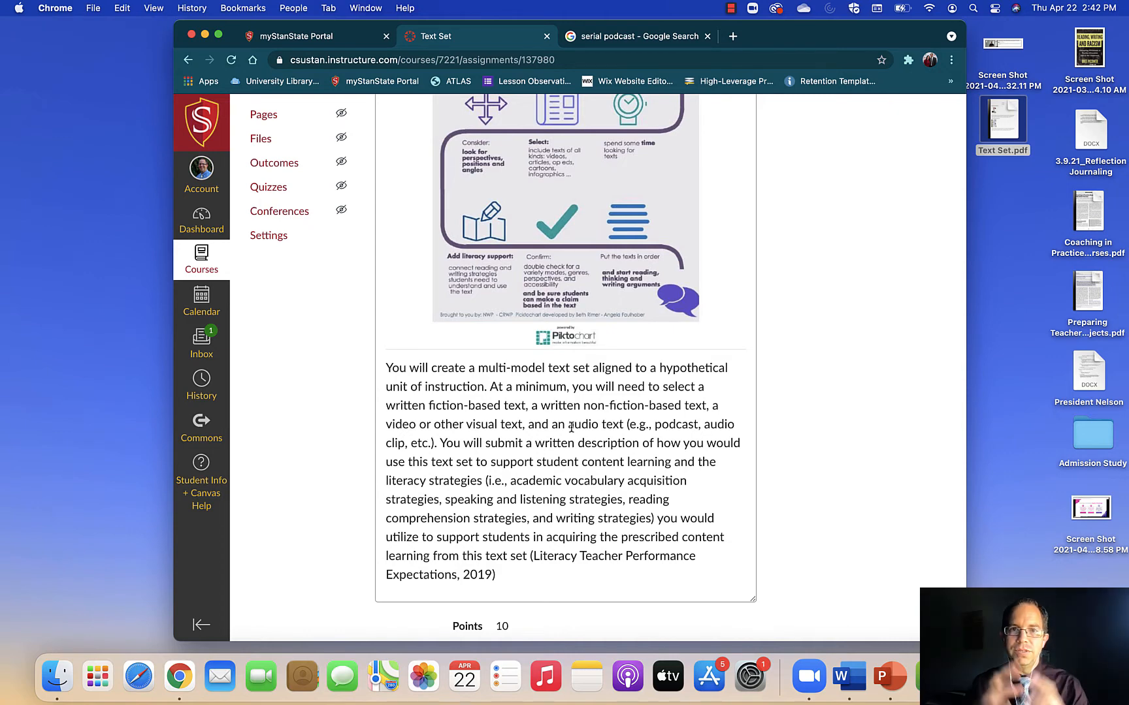
mouse_move(563, 350)
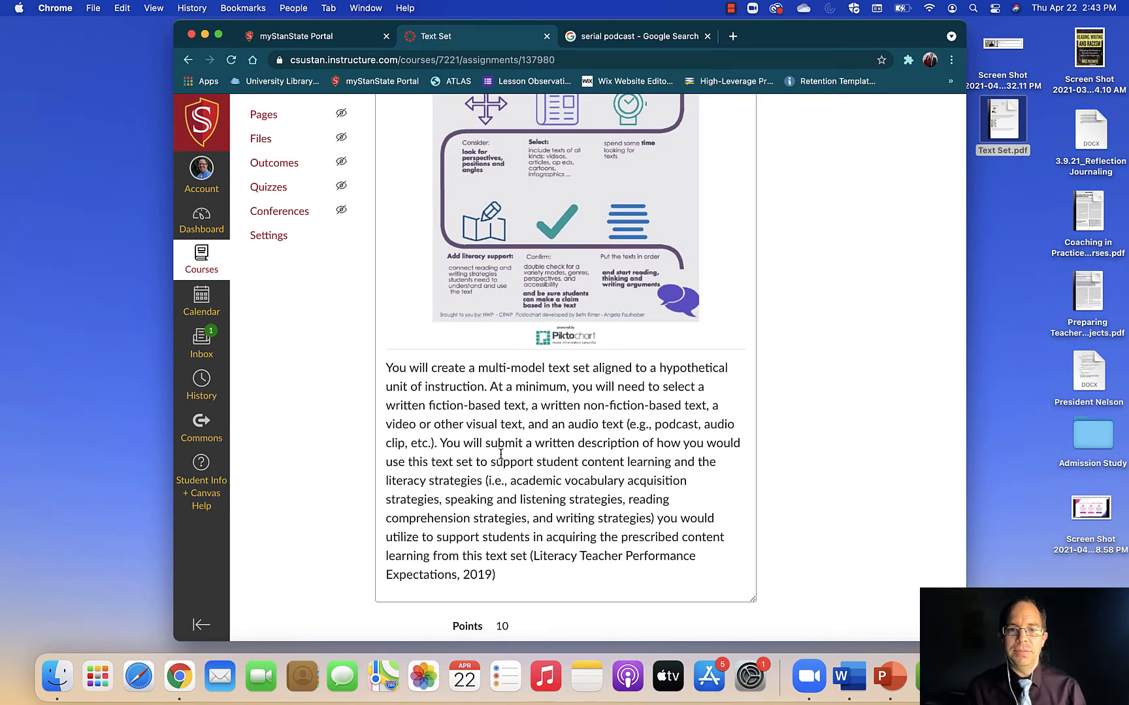
mouse_move(643, 456)
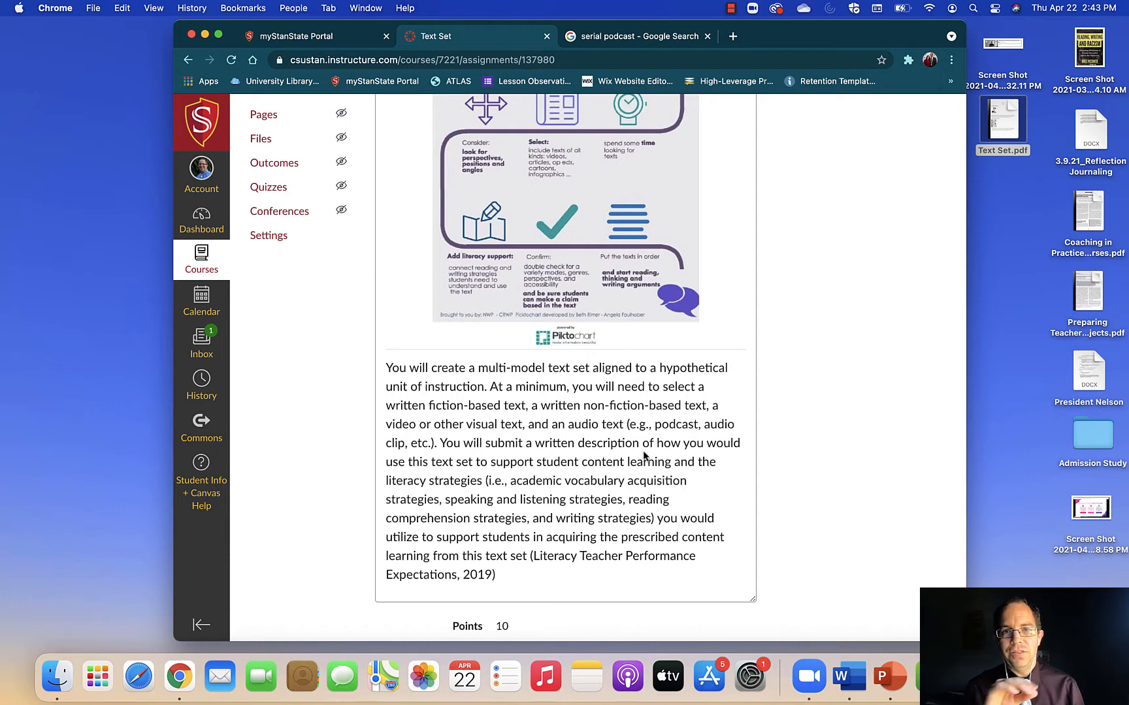
mouse_move(604, 456)
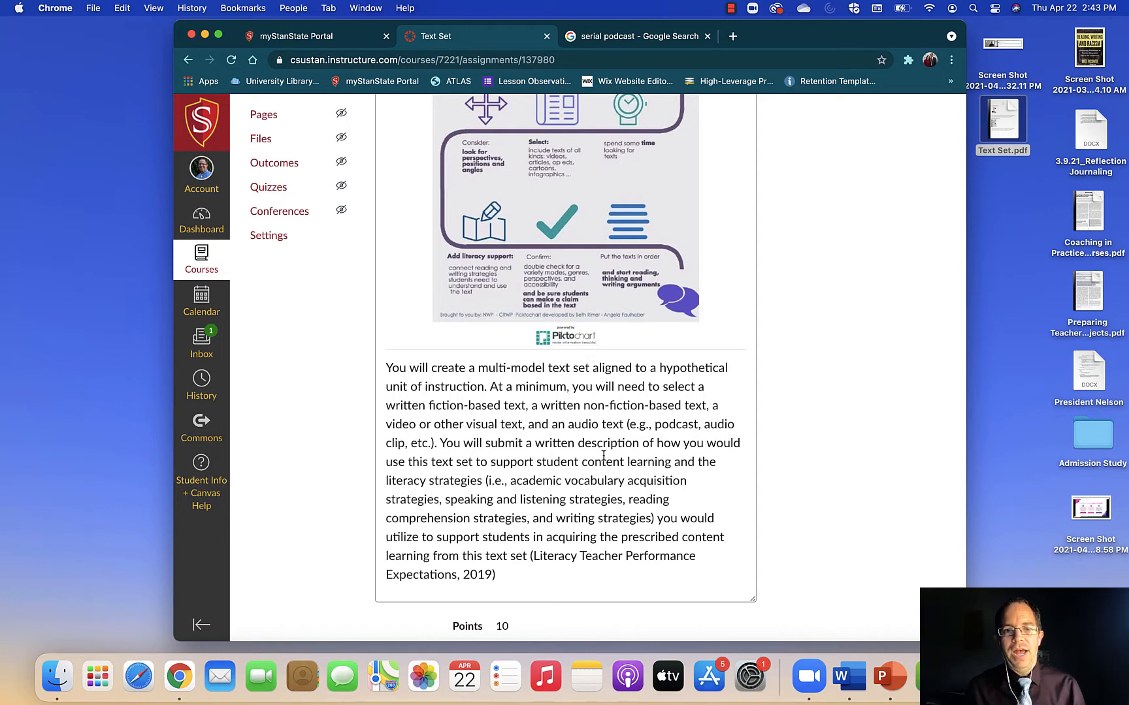
mouse_move(583, 472)
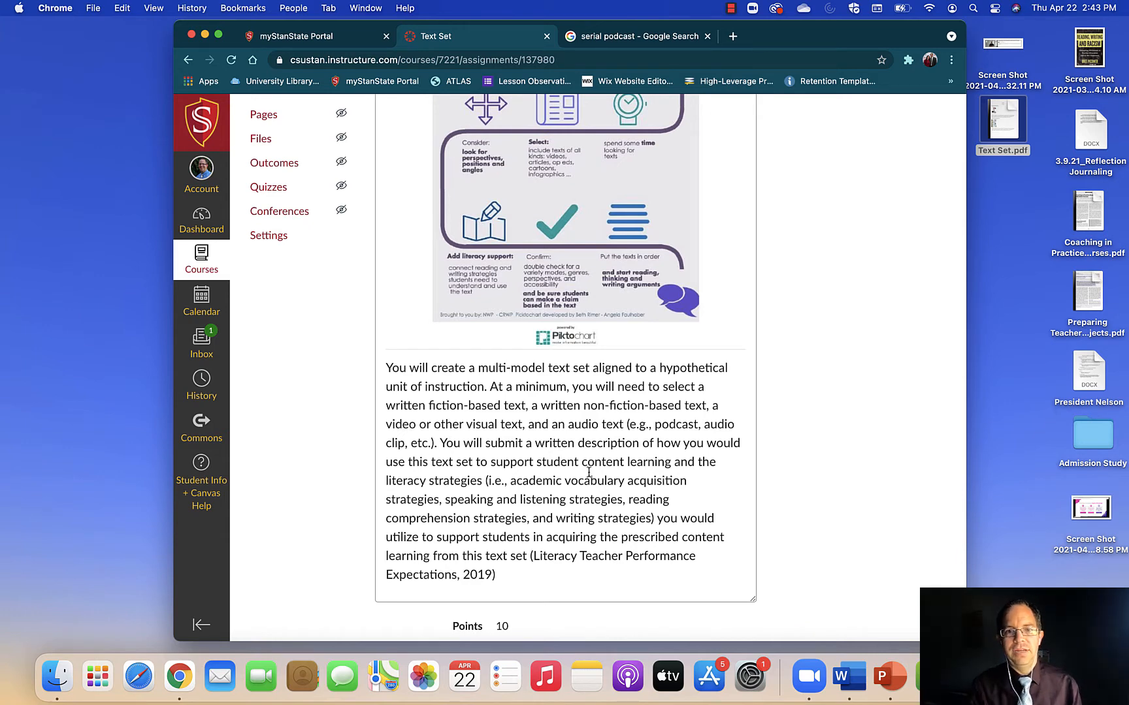
mouse_move(610, 485)
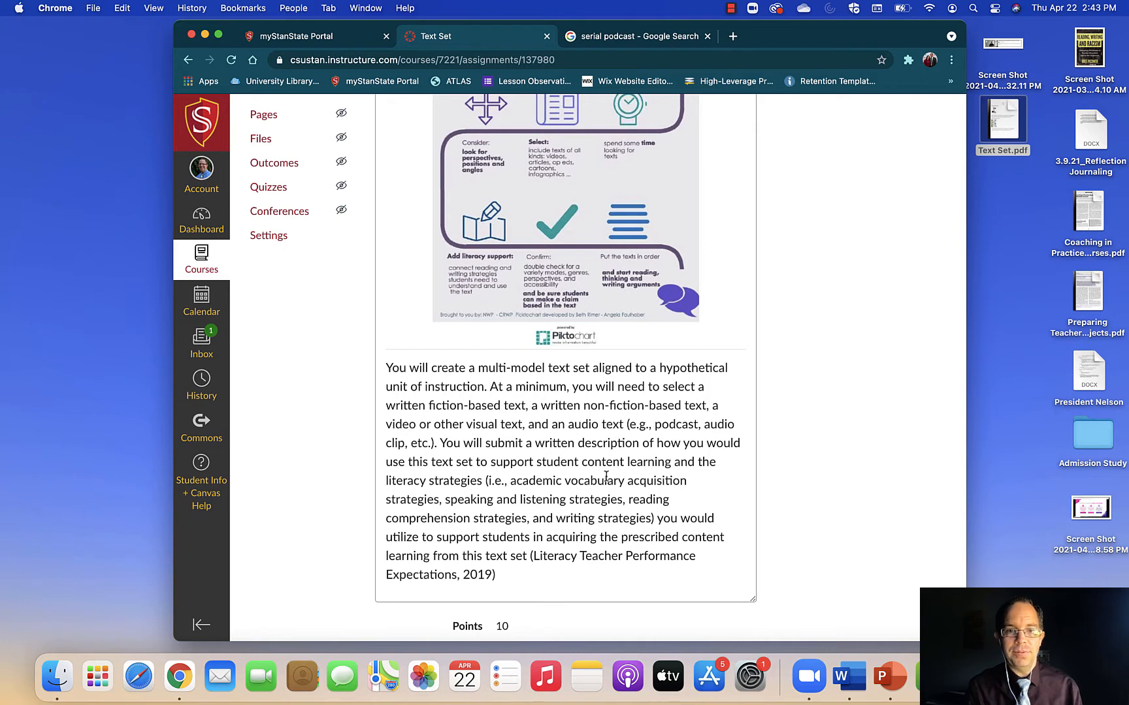
mouse_move(466, 533)
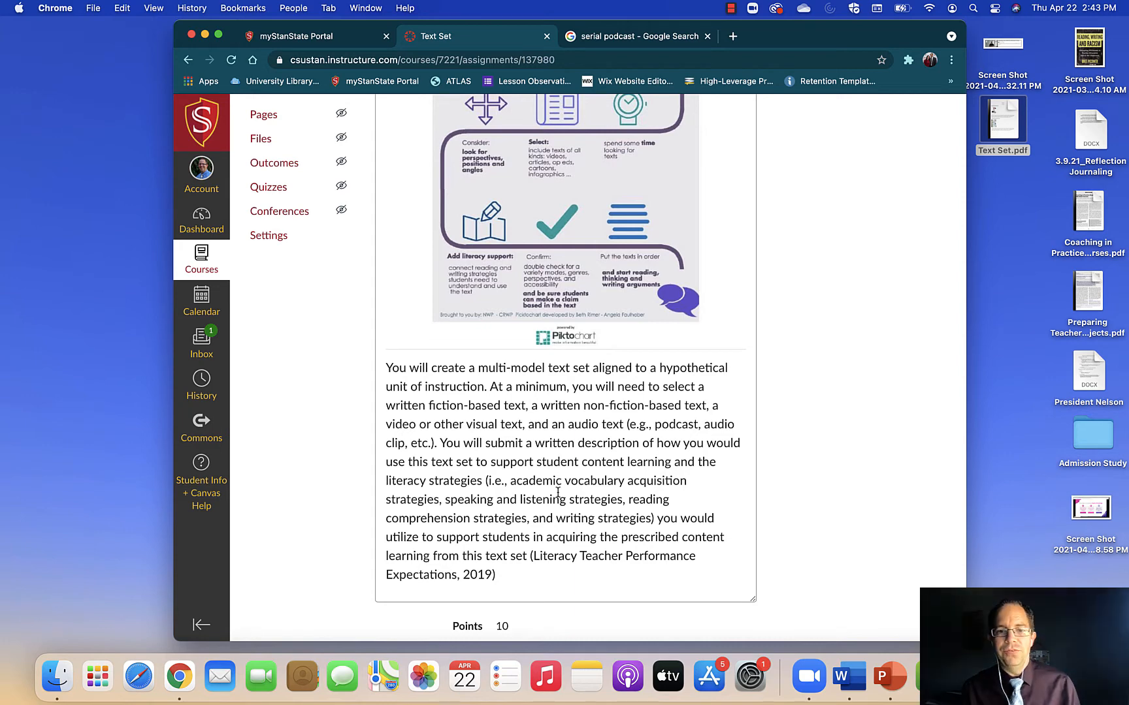
scroll("down", 3)
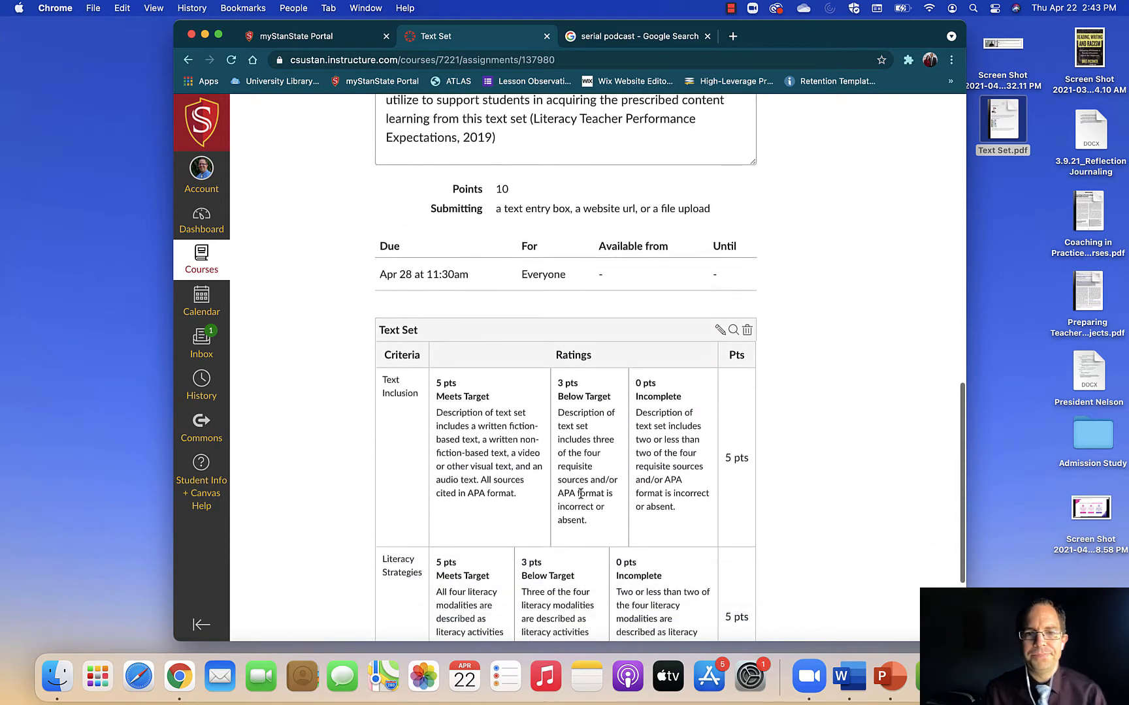
scroll("down", 3)
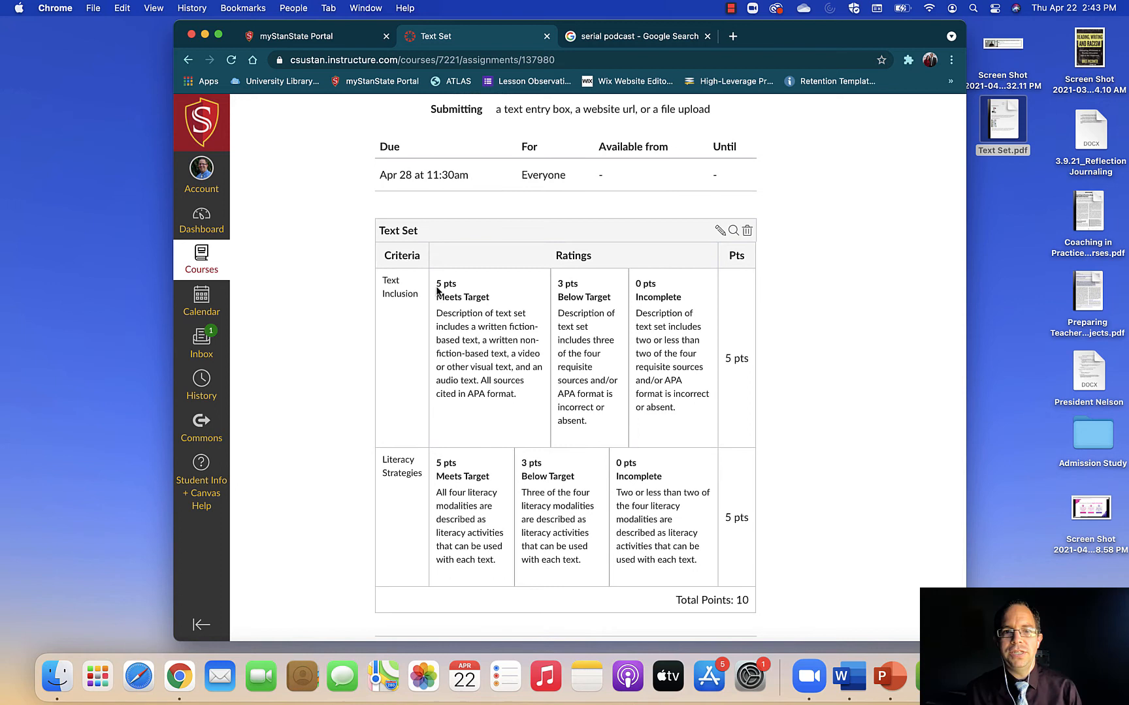
mouse_move(395, 313)
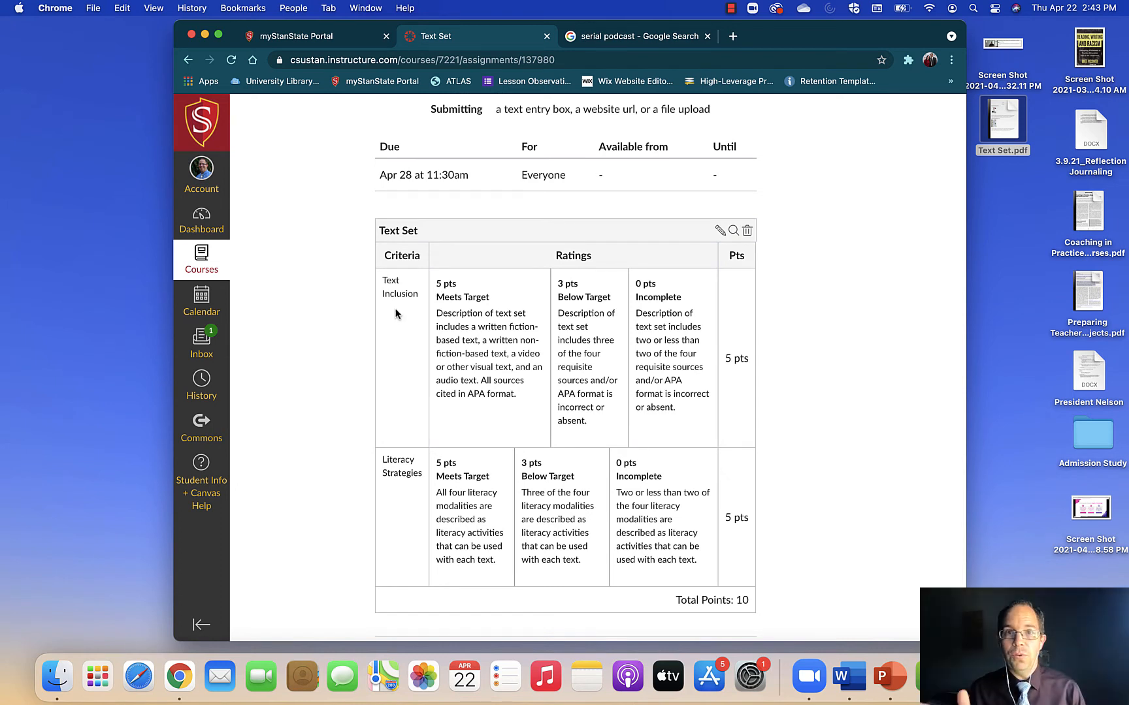
mouse_move(425, 396)
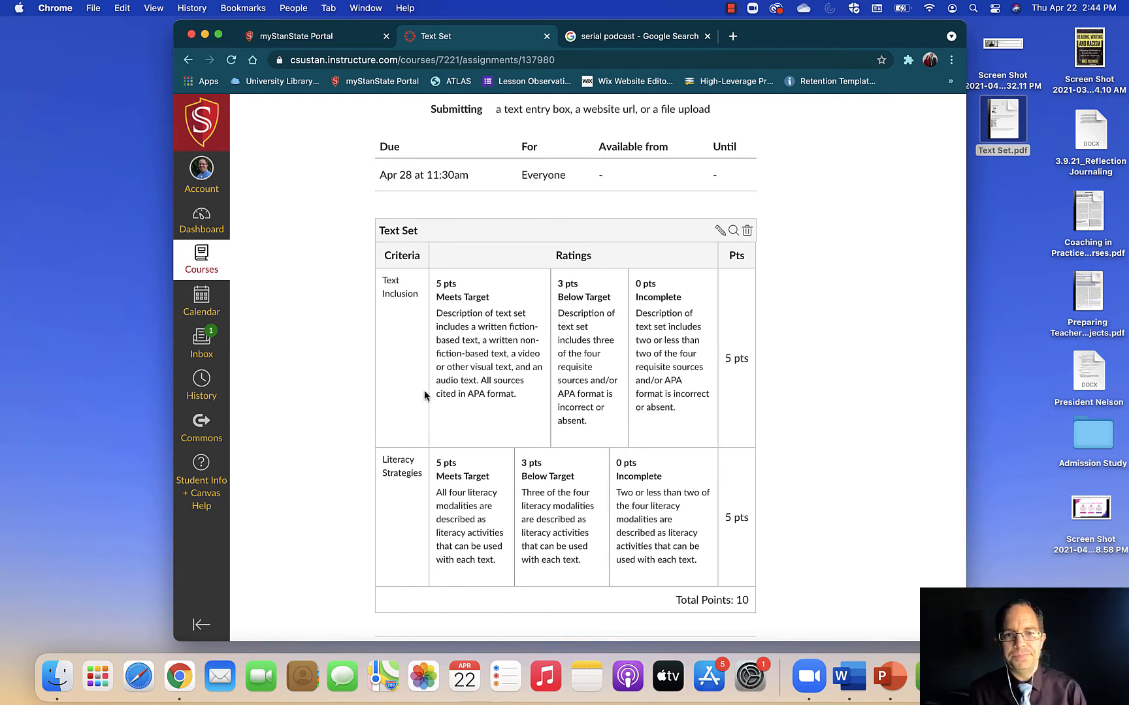
scroll("down", 3)
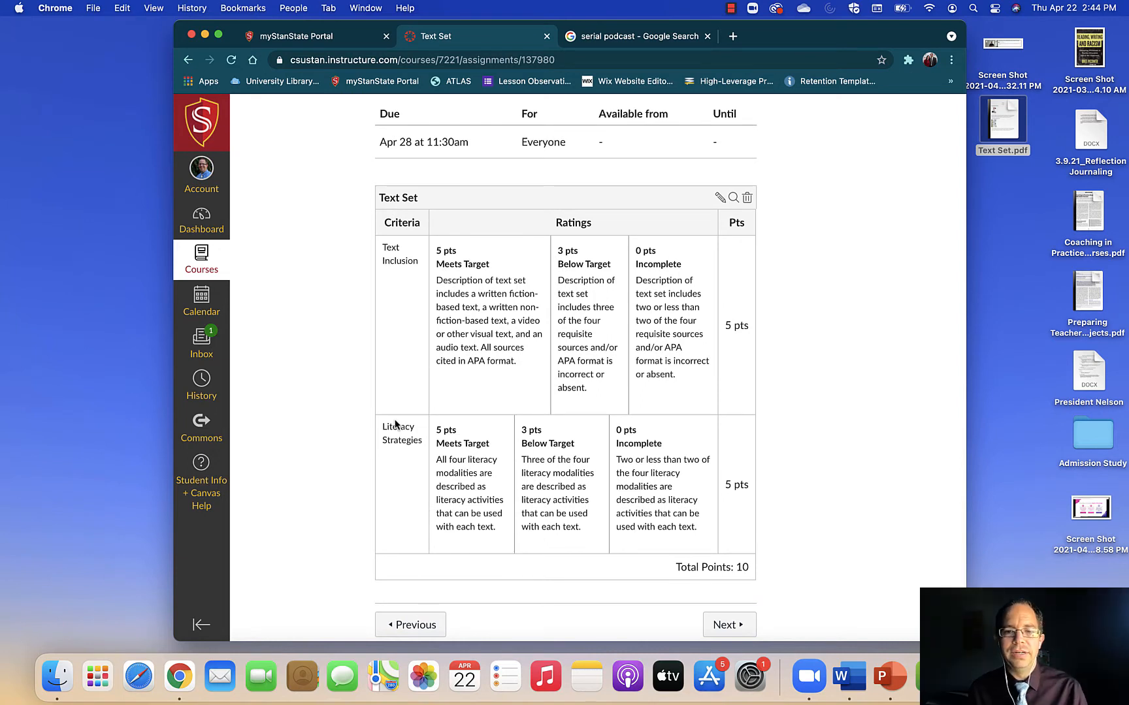
mouse_move(785, 503)
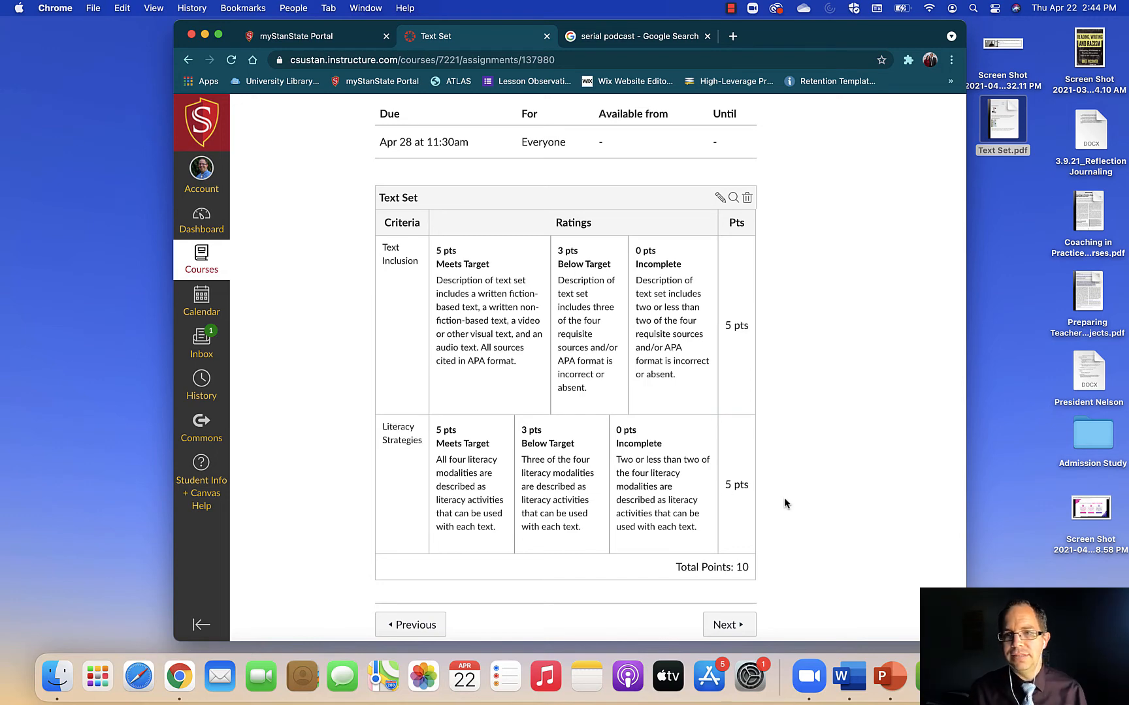
Switch to the Word exemplar Document2 and scroll its Fiction-Based and Non-Fiction-Based Written Text sections
left_click(871, 675)
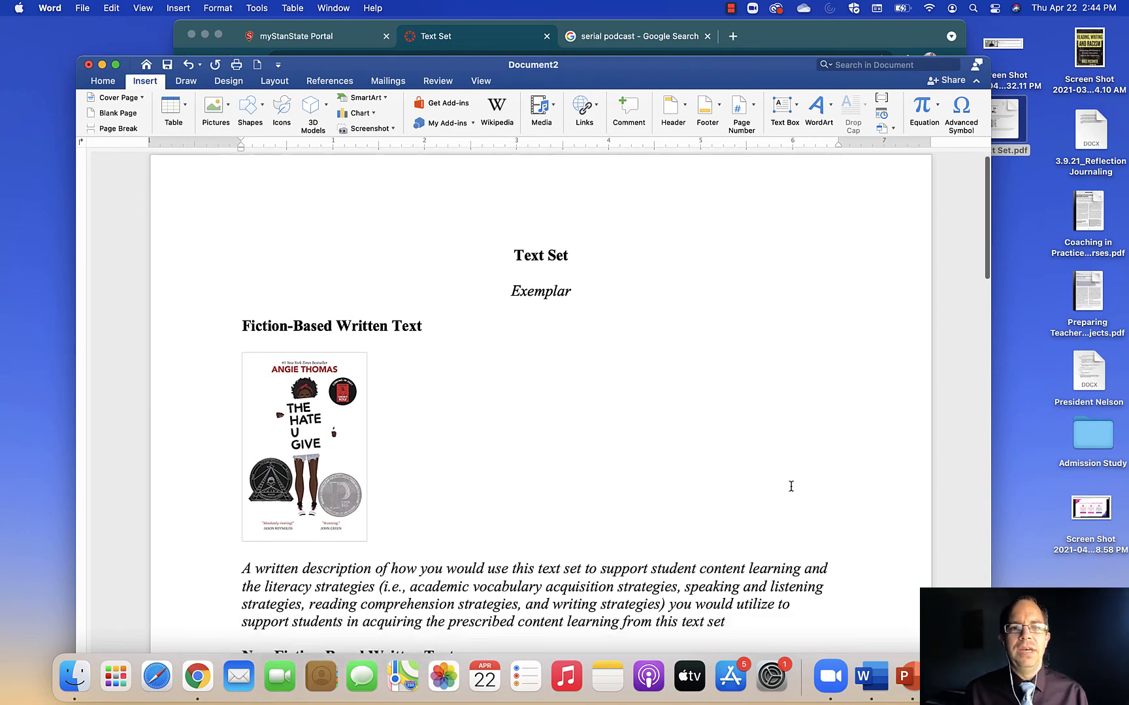
scroll("down", 3)
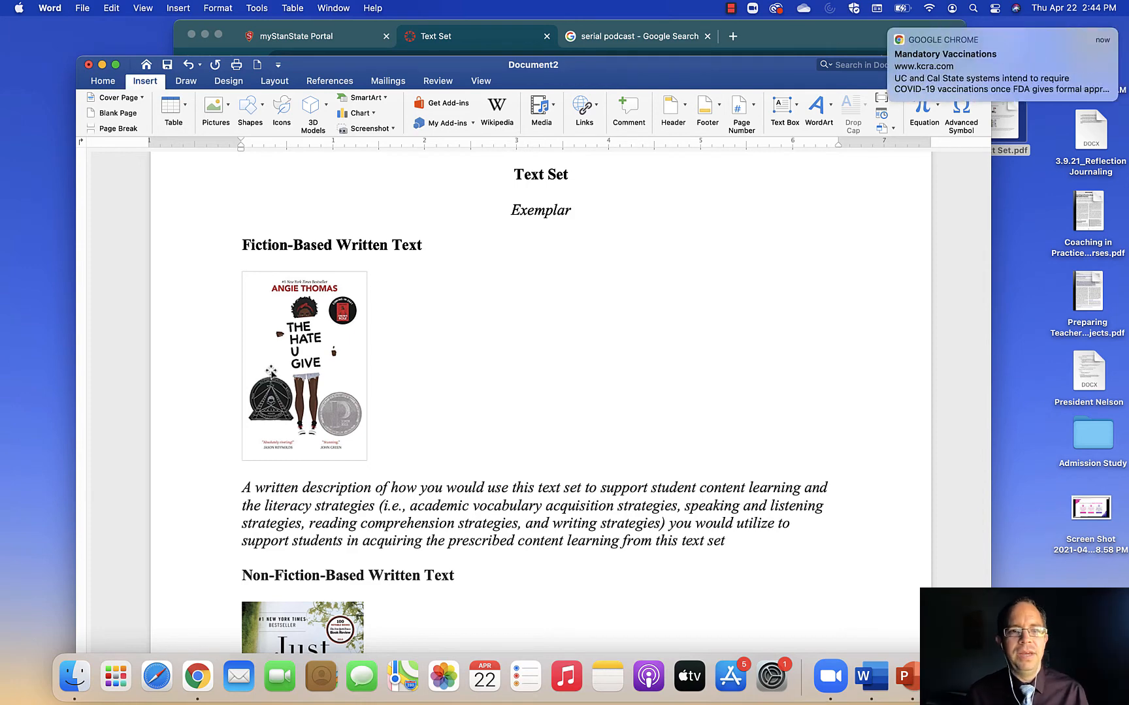
mouse_move(258, 363)
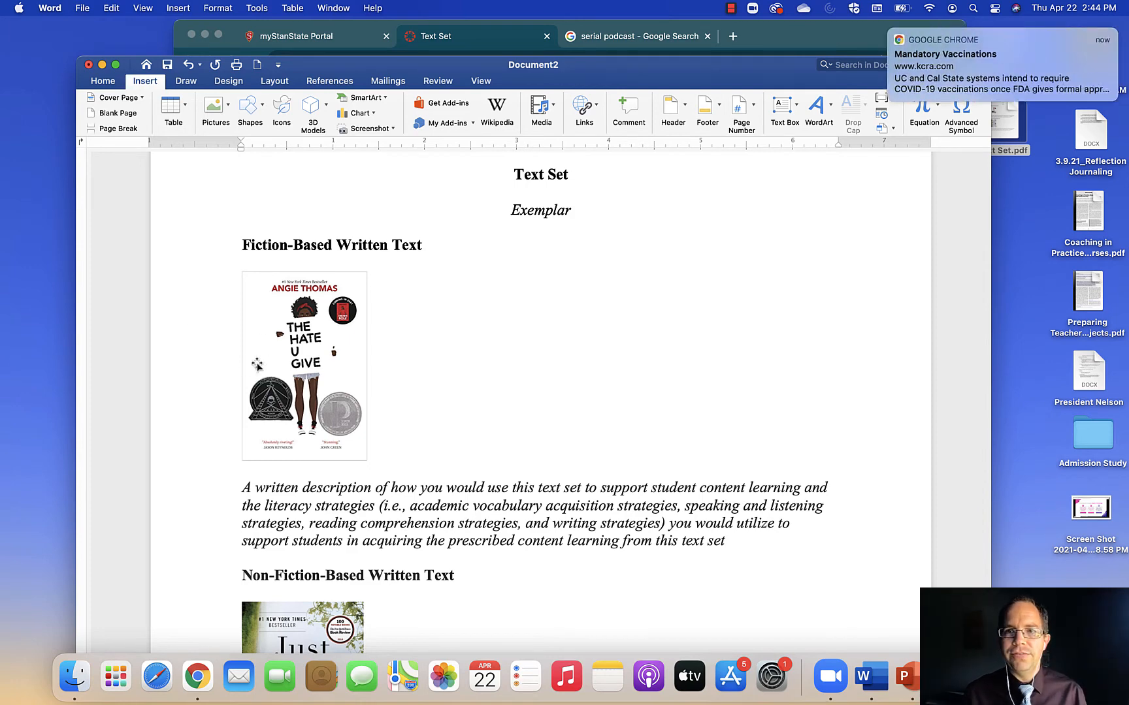
scroll("down", 3)
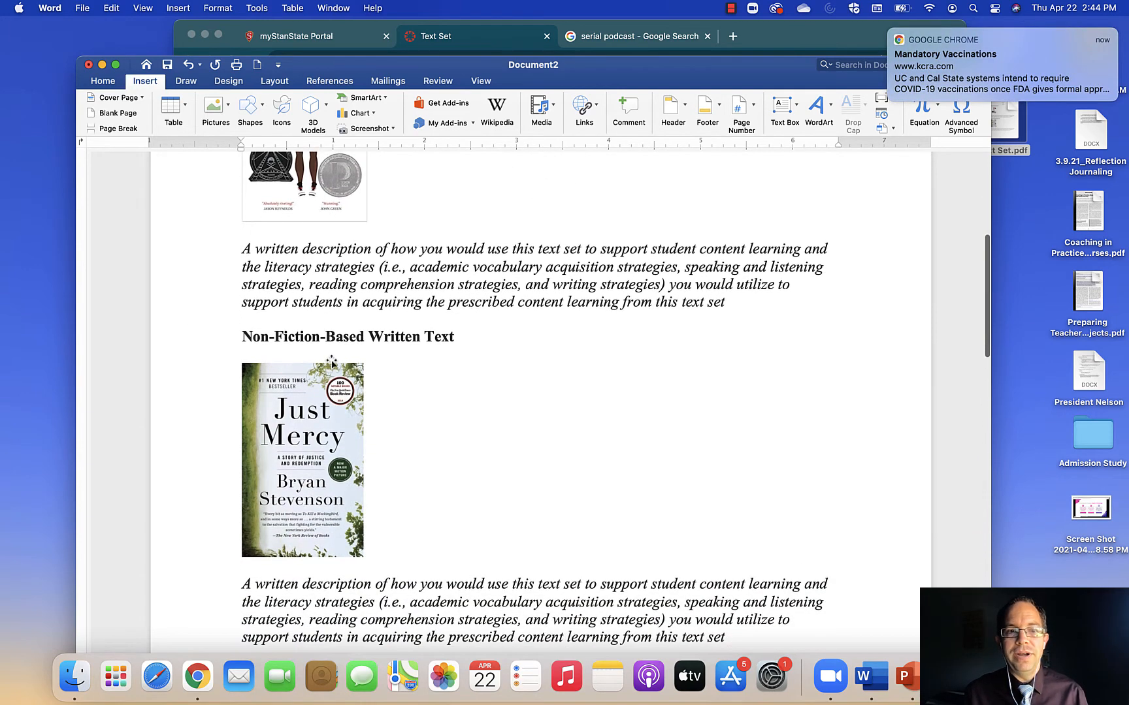
scroll("down", 3)
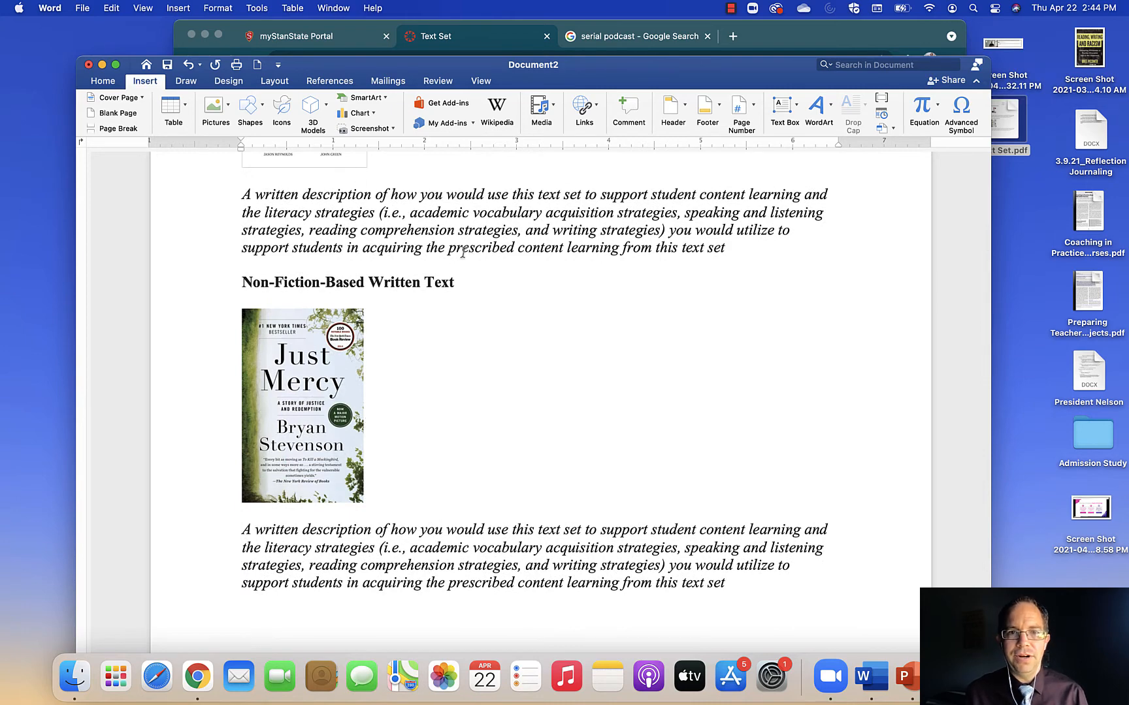
mouse_move(487, 295)
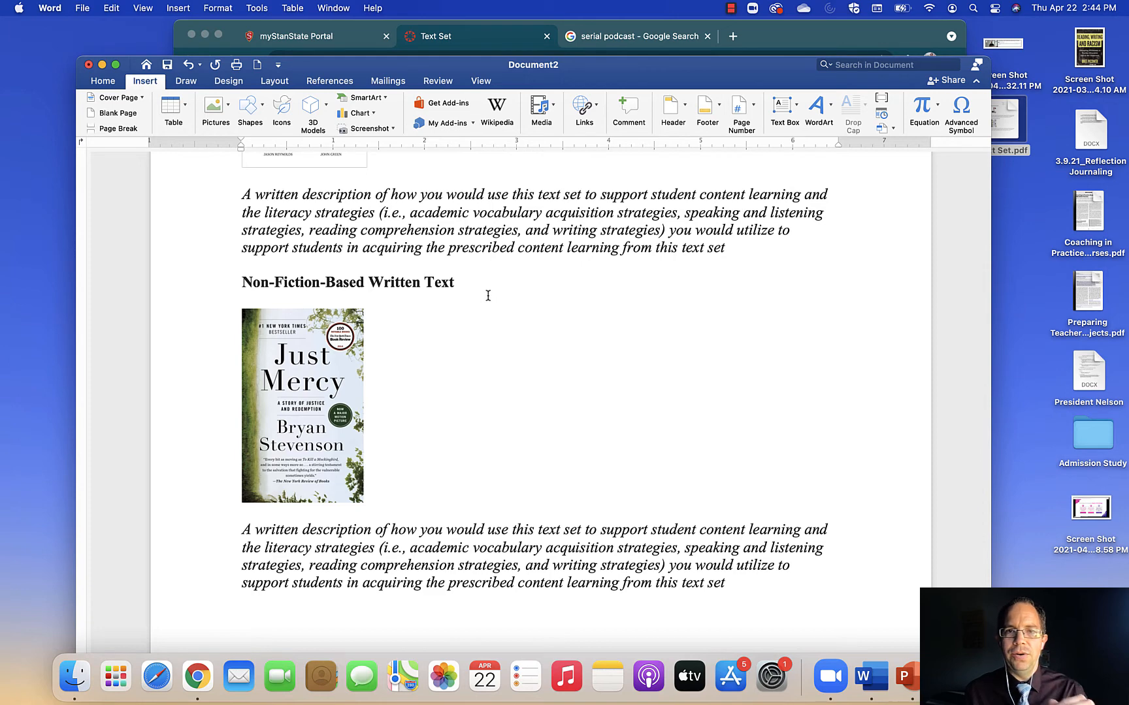
mouse_move(387, 214)
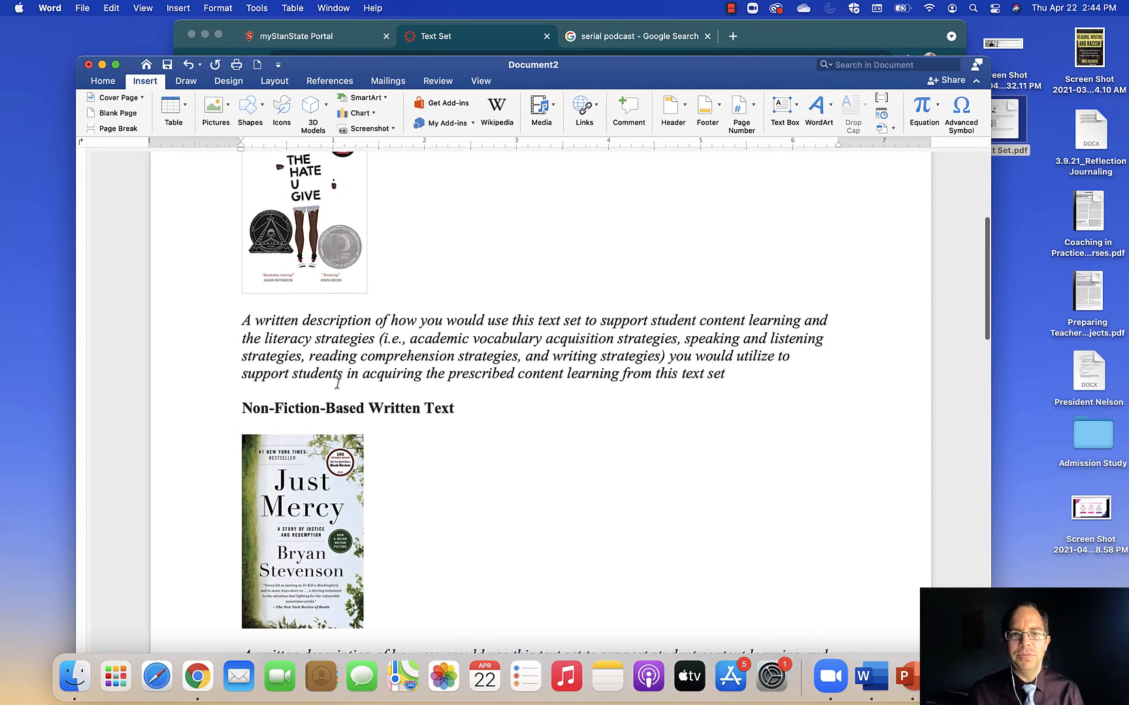
scroll("down", 3)
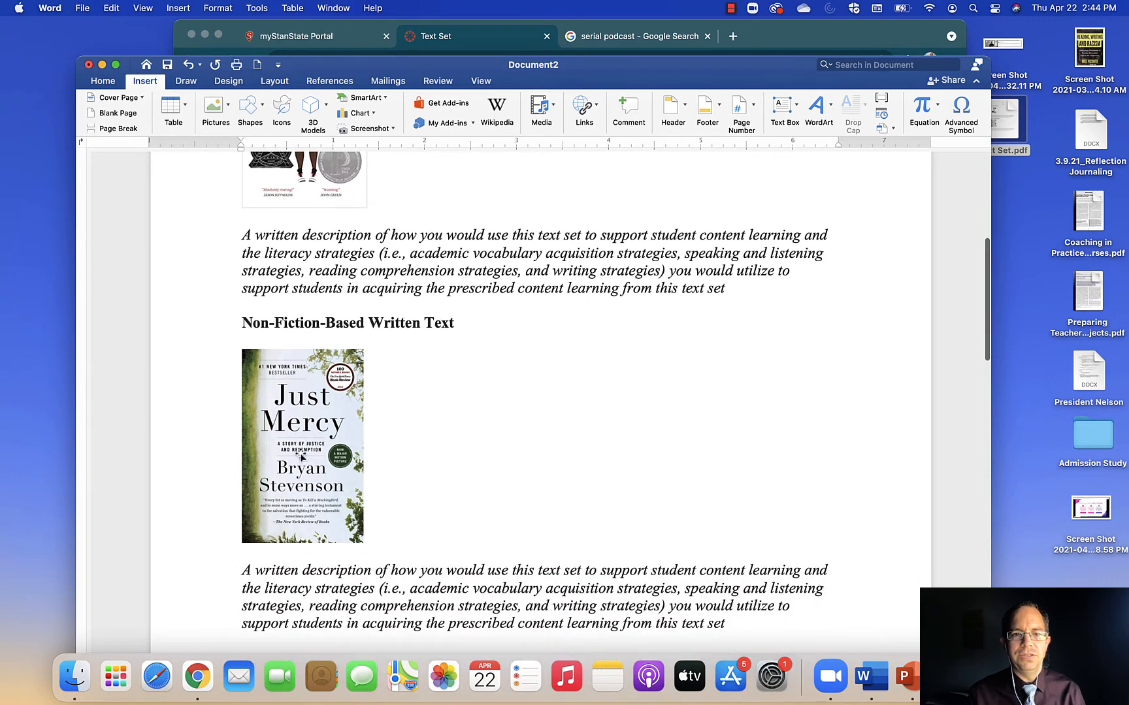
scroll("down", 3)
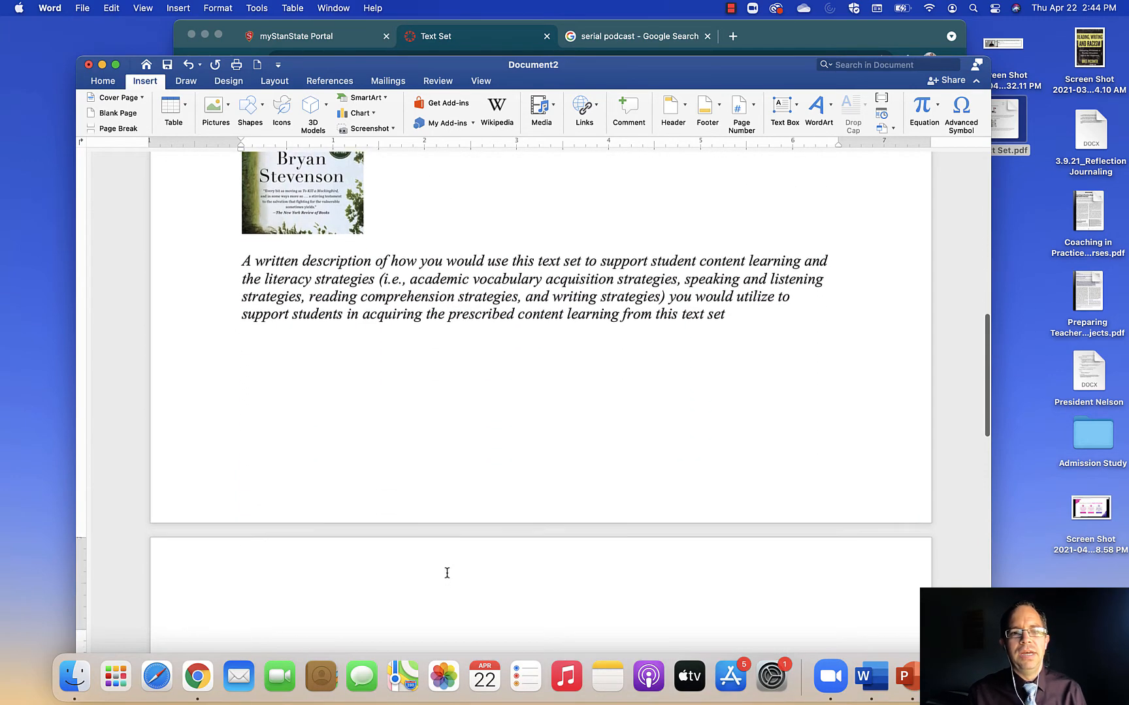
scroll("down", 3)
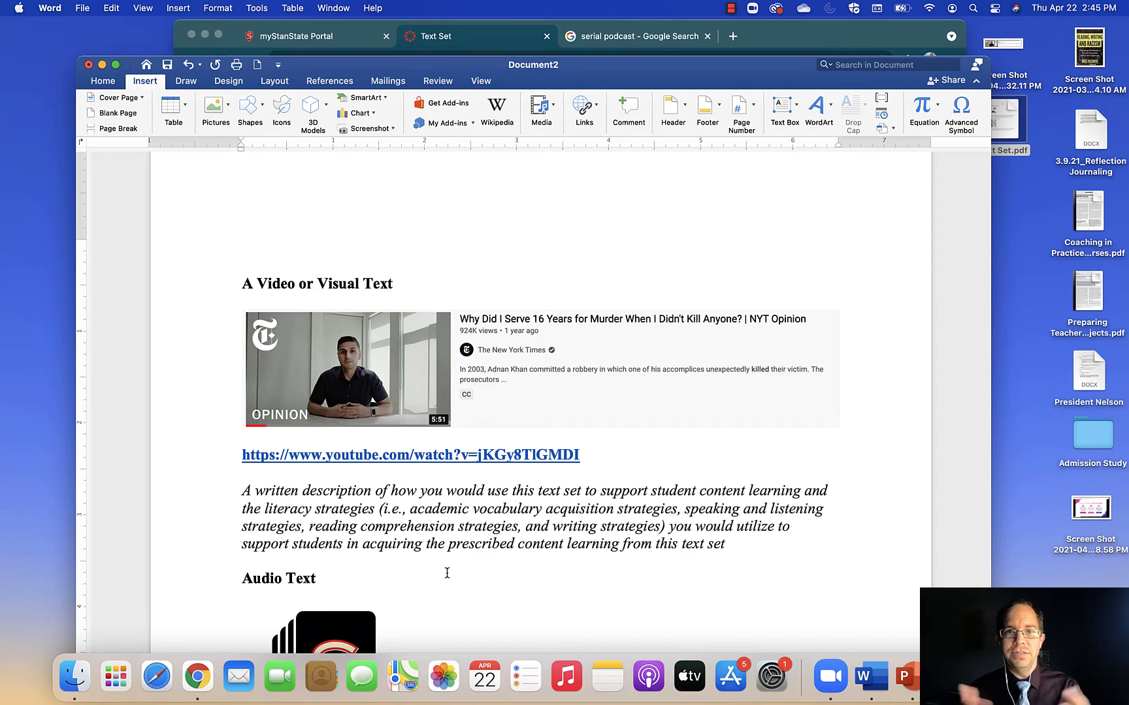
mouse_move(358, 381)
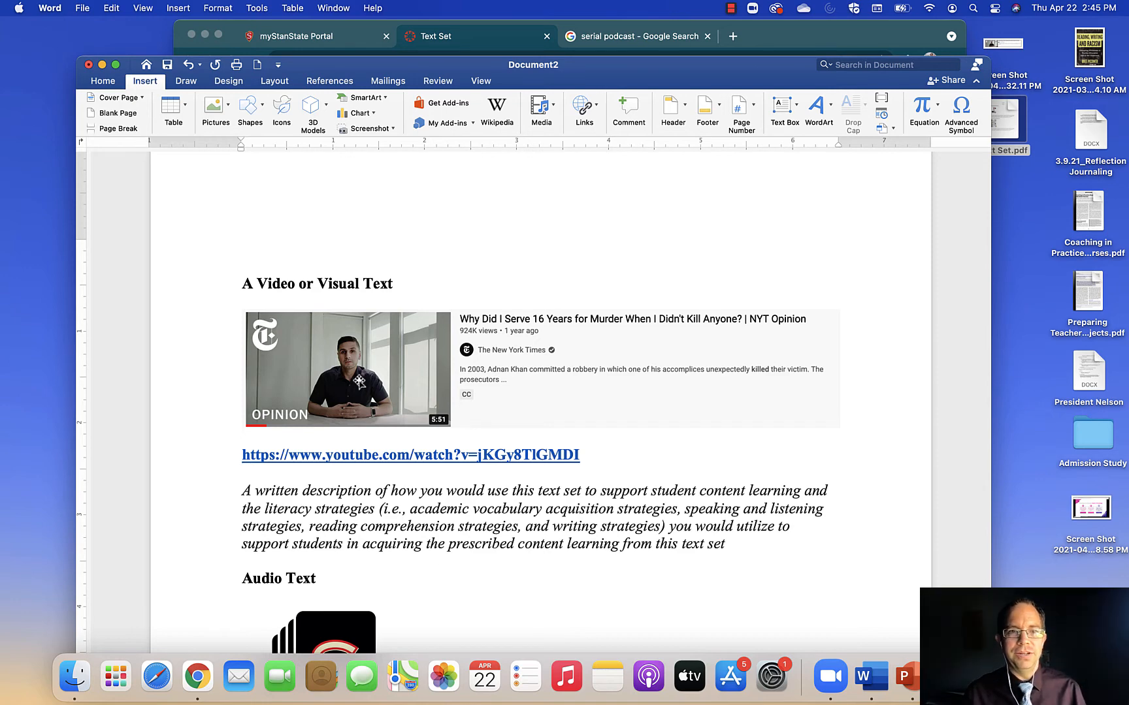
scroll("down", 3)
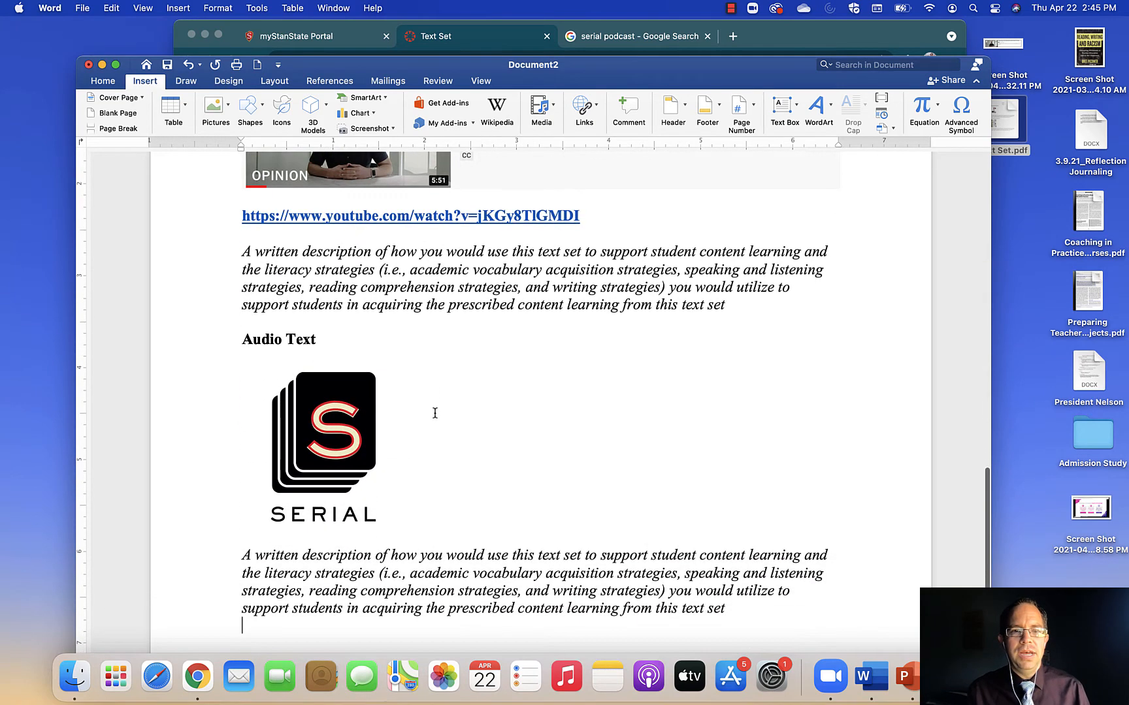
scroll("up", 3)
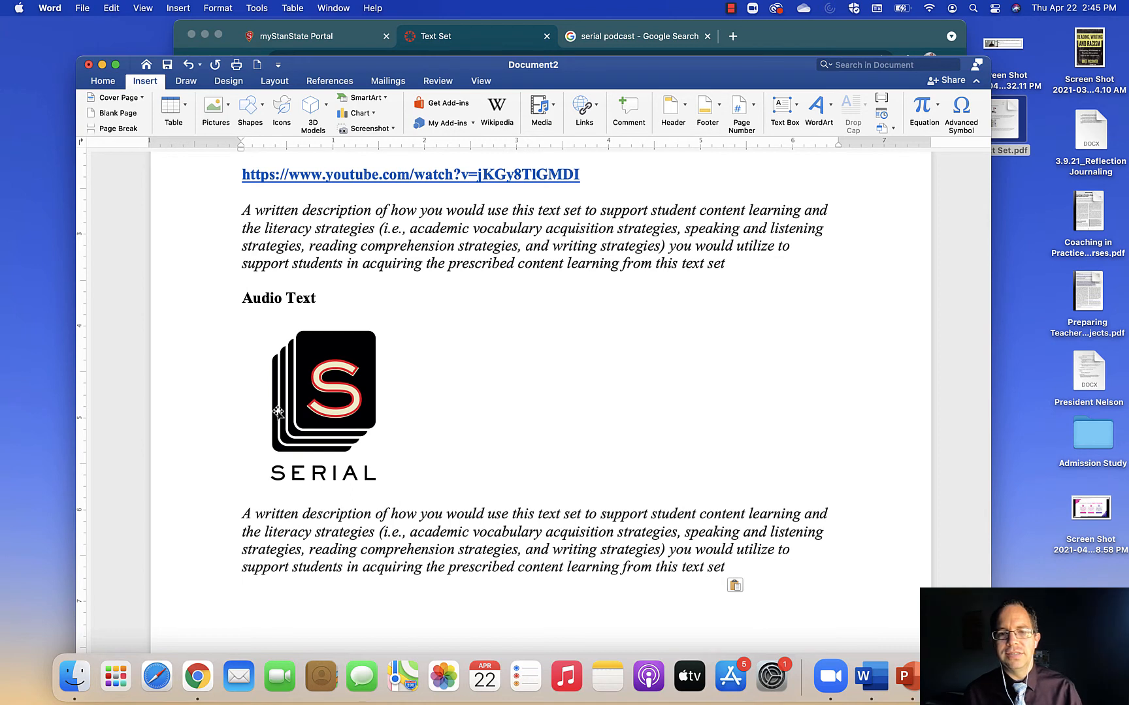
left_click(243, 586)
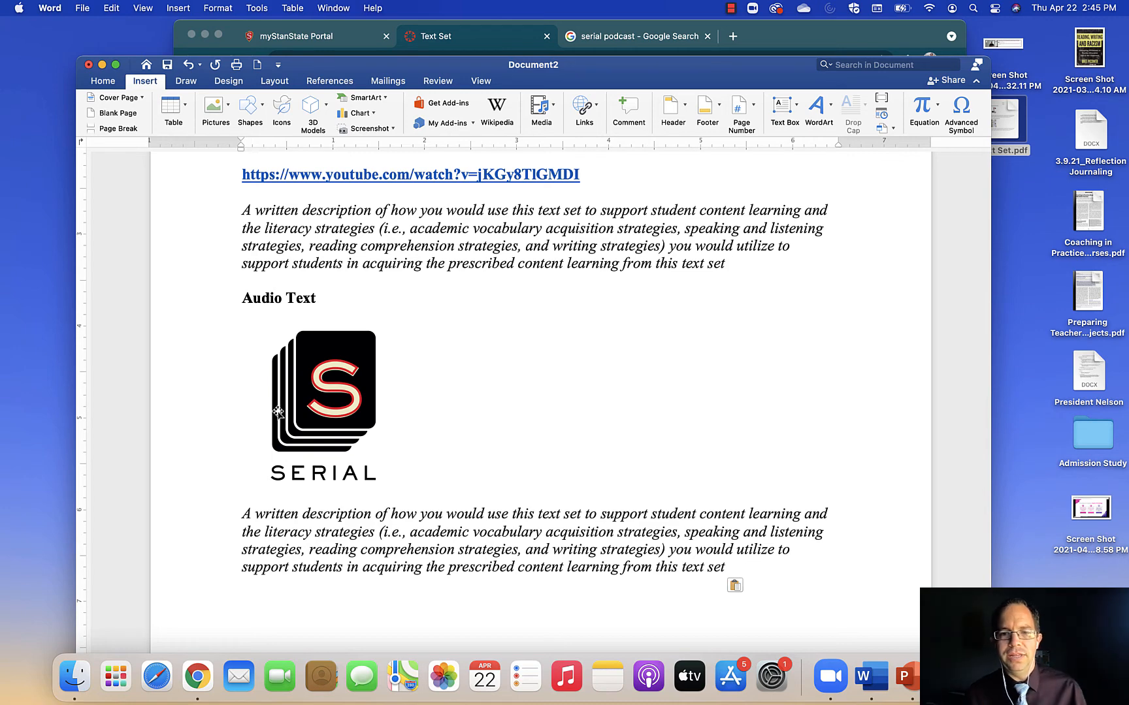
scroll("up", 3)
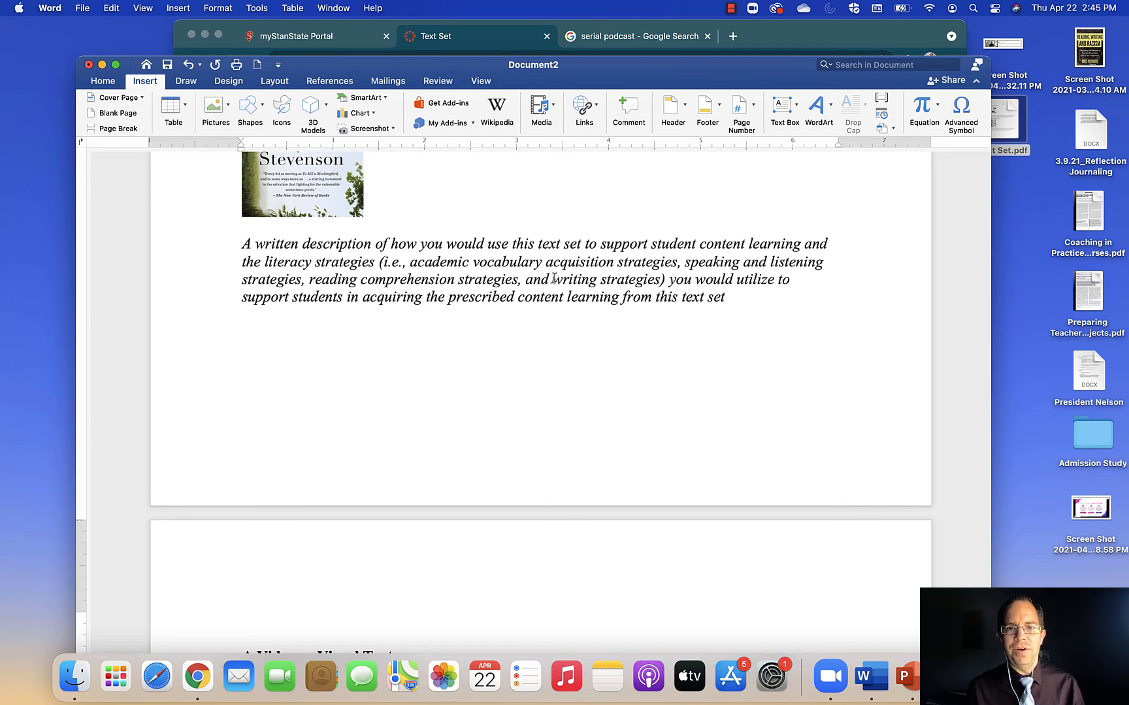
mouse_move(593, 323)
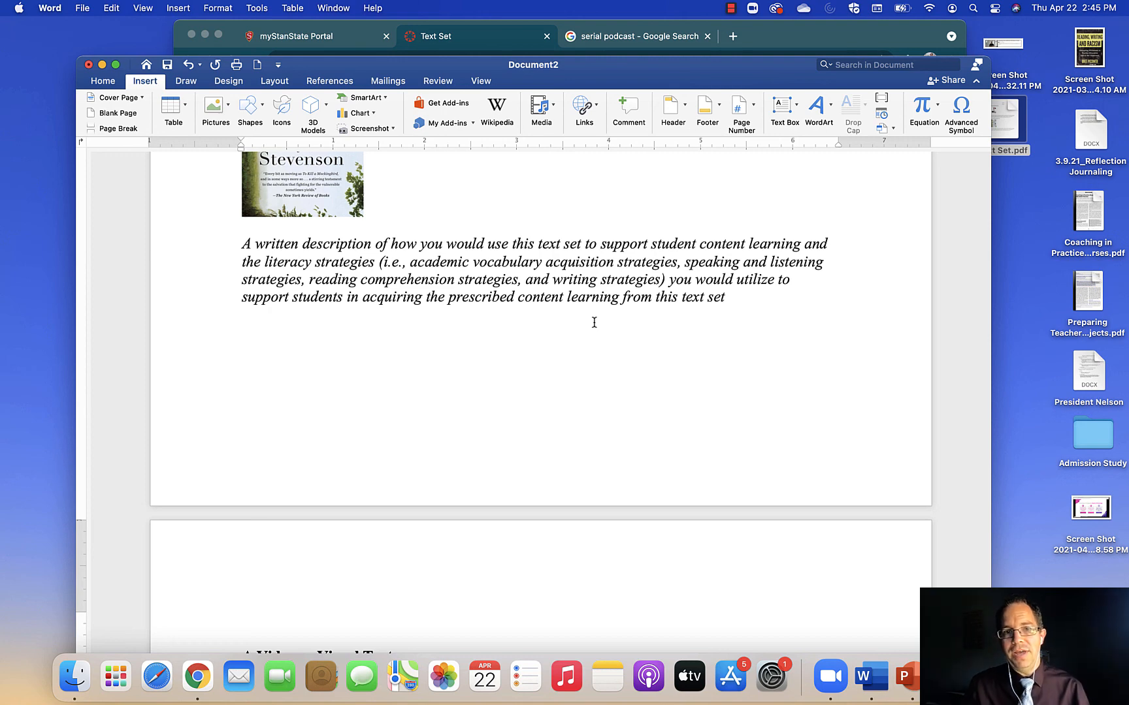
scroll("up", 3)
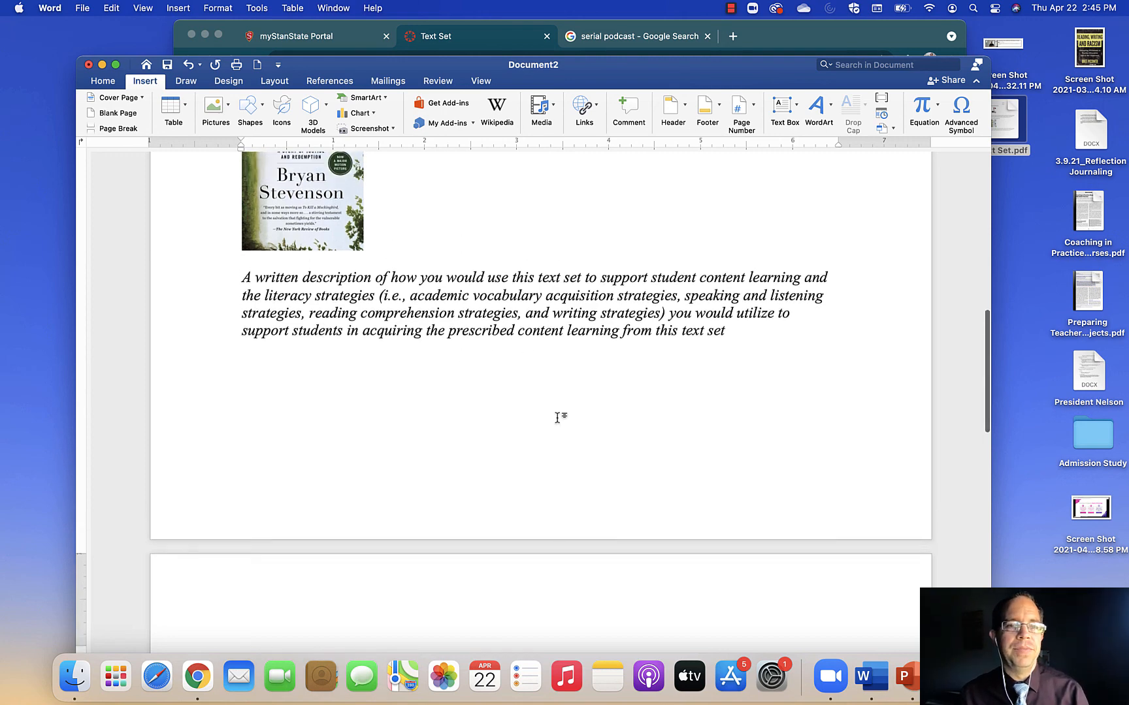
scroll("up", 3)
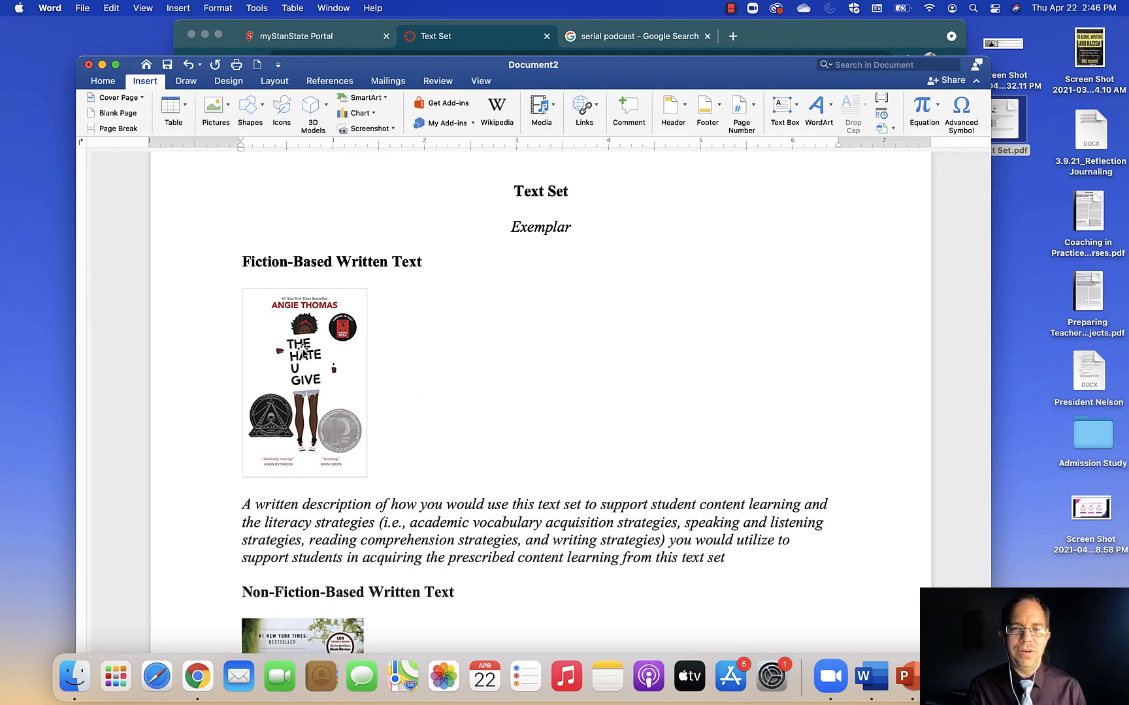
mouse_move(367, 329)
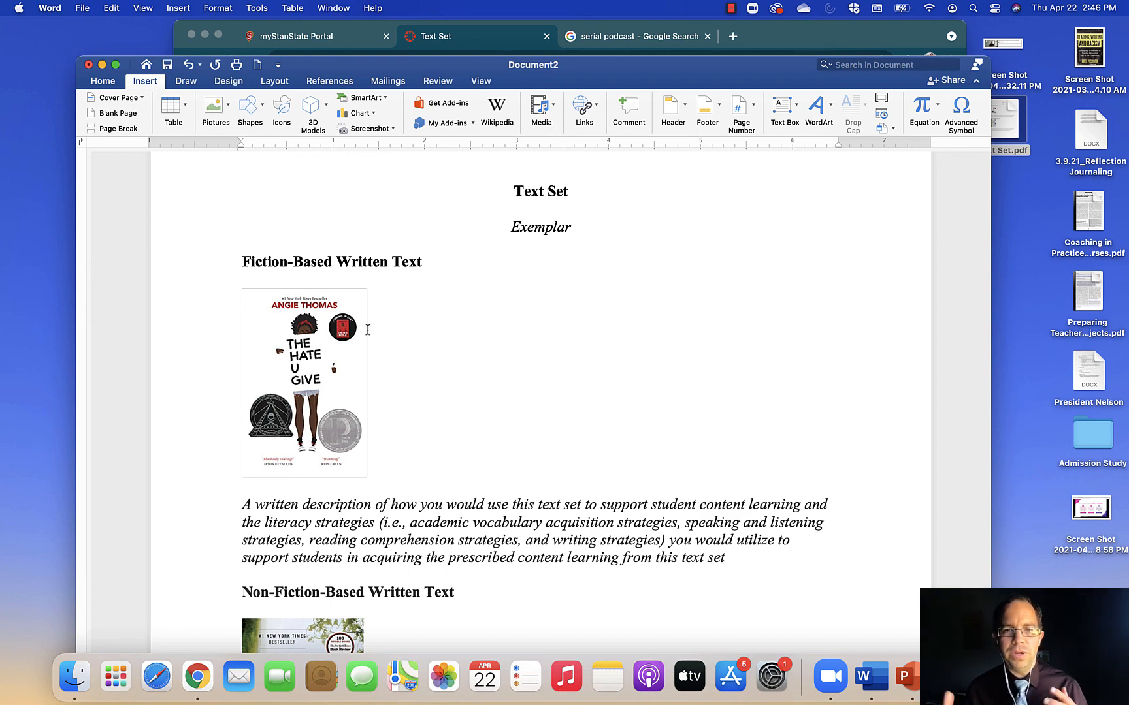